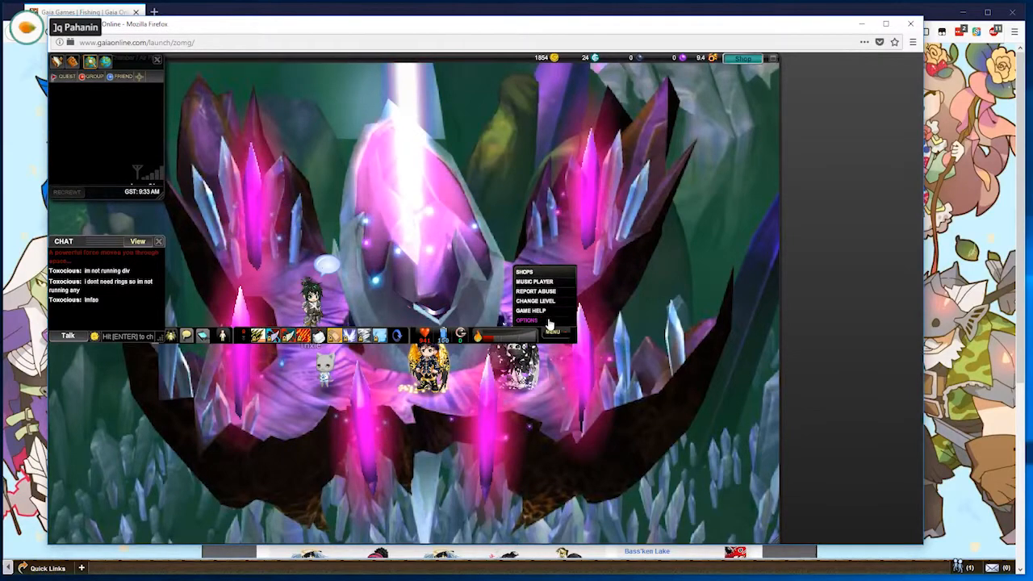
Open the game options, review the Graphics Options tab, then close the options window
{"action": "left_click", "coordinate": [526, 320]}
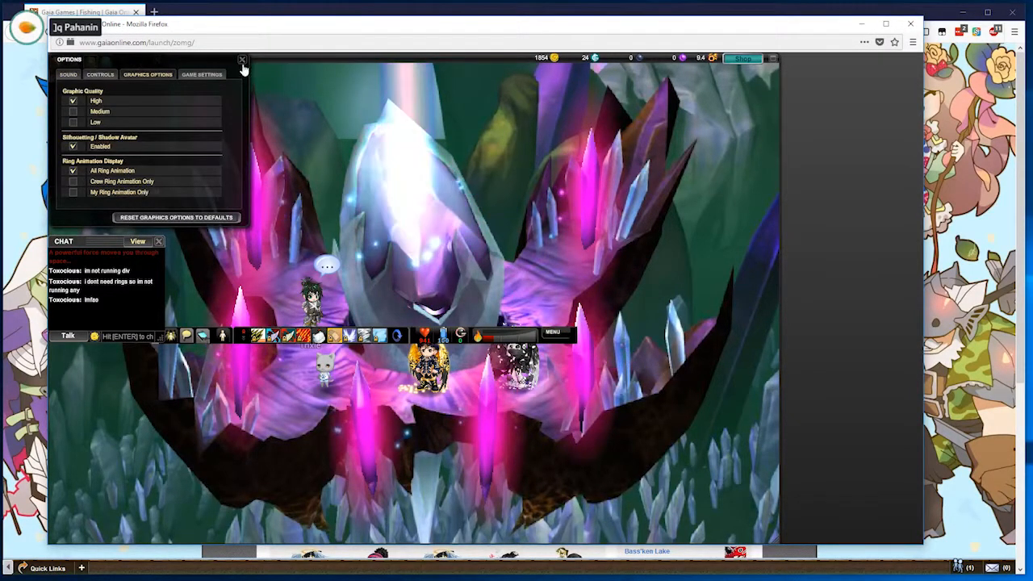
{"action": "left_click", "coordinate": [242, 60]}
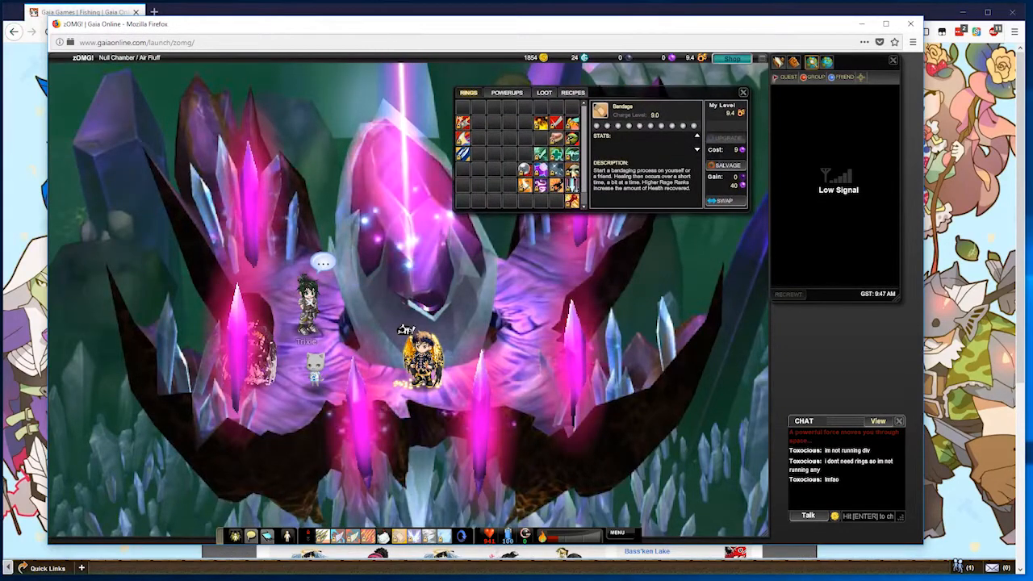
Check the rings, close the Rings panel, and travel from Null Chamber to Bass'ken Lake
{"action": "left_click", "coordinate": [556, 185]}
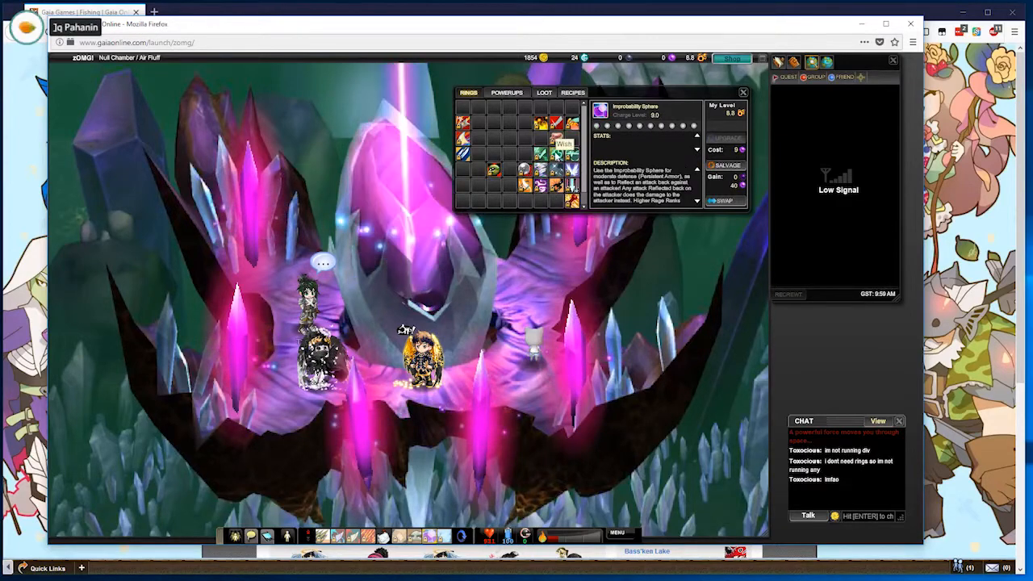
{"action": "left_click", "coordinate": [743, 92]}
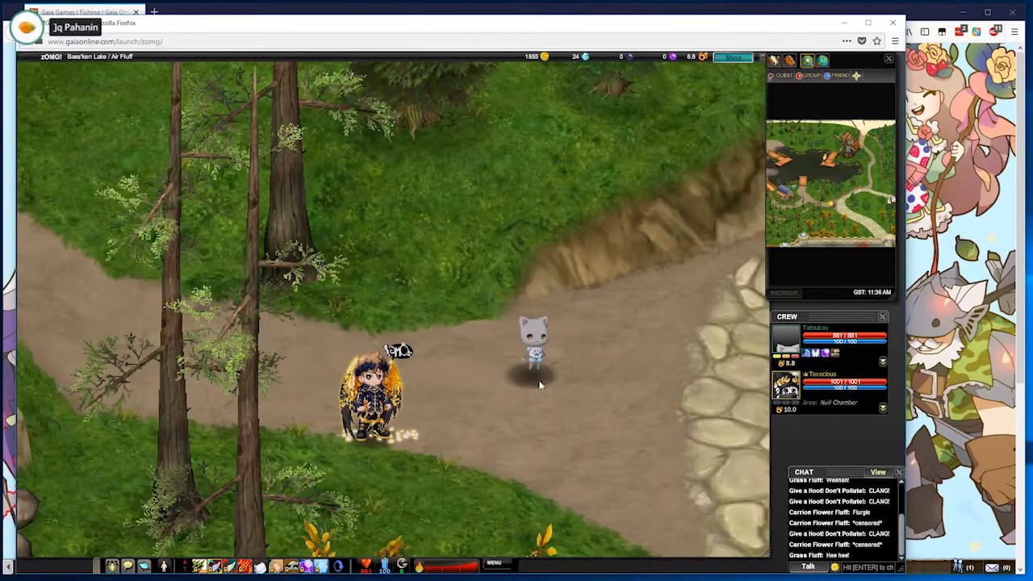
Target the grey cat crewmate on the lake path and walk toward the forest
{"action": "left_click", "coordinate": [539, 385]}
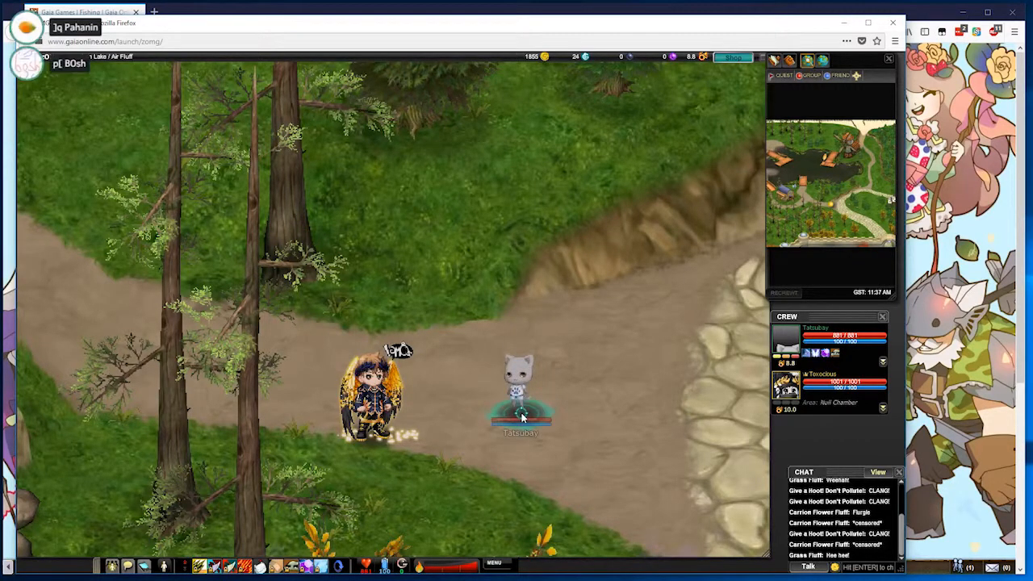
{"action": "left_click", "coordinate": [520, 387]}
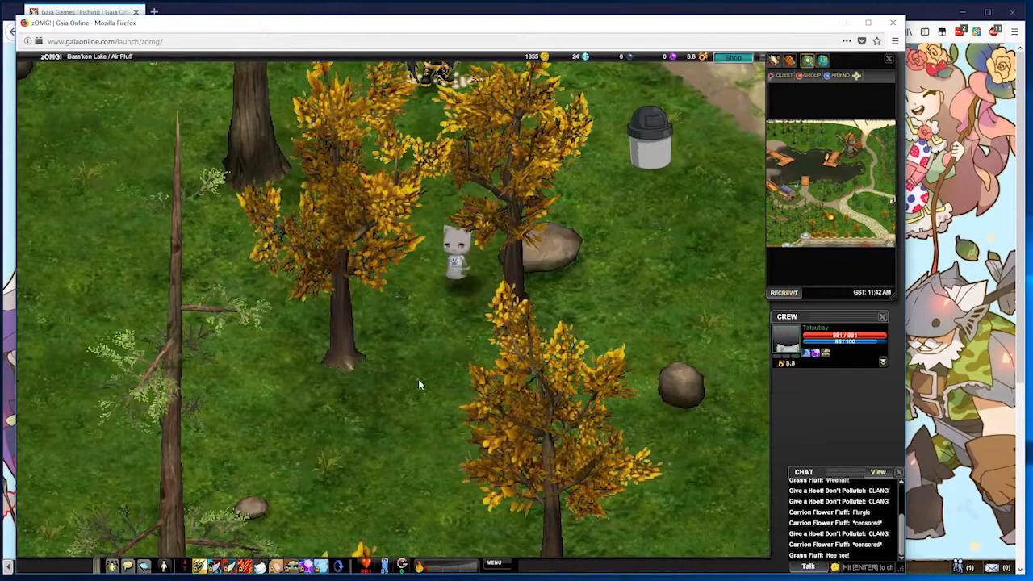
Attack the Grass Fluffs among the autumn trees with rings
{"action": "left_click", "coordinate": [650, 142]}
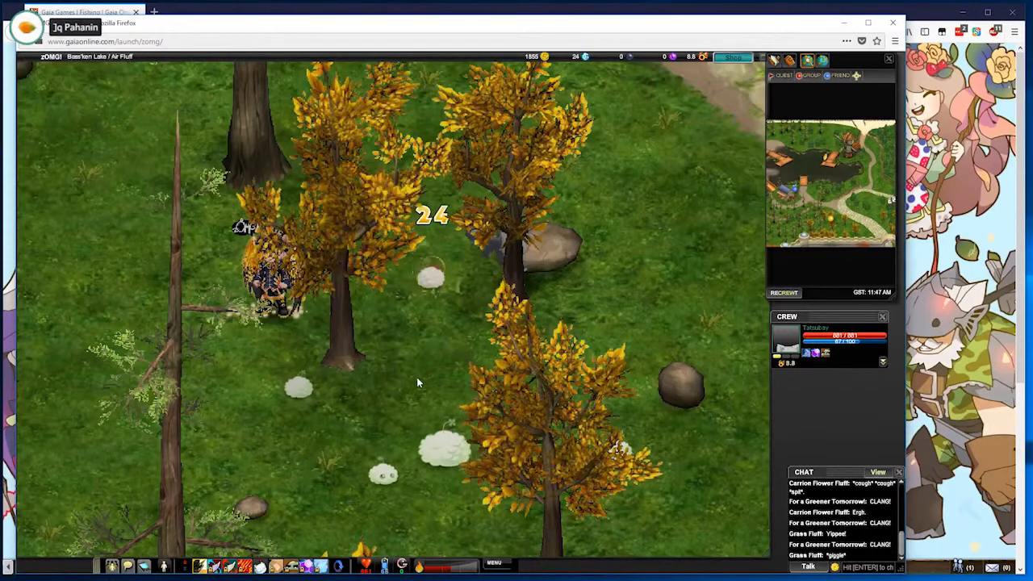
{"action": "left_click", "coordinate": [299, 396]}
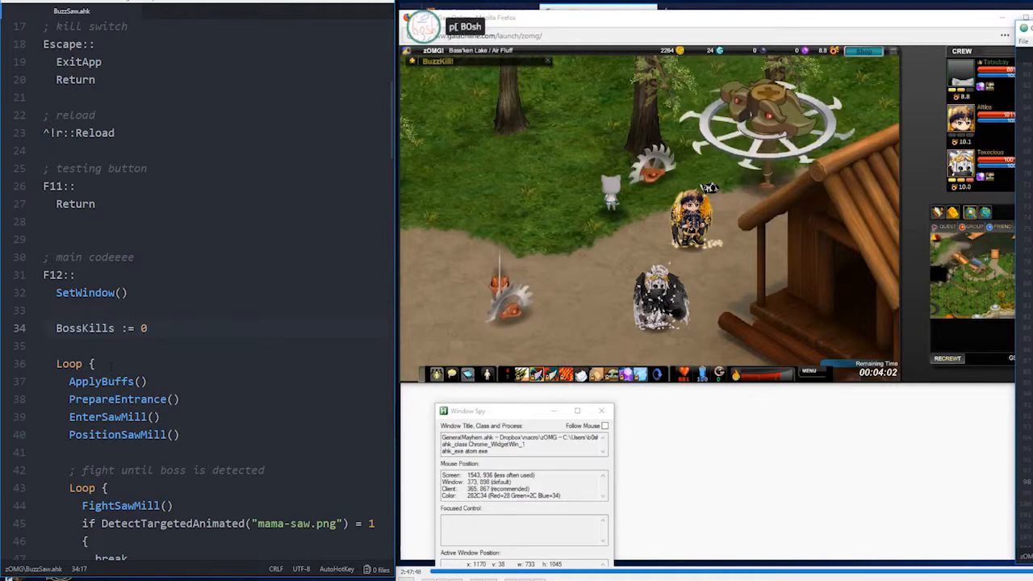
{"action": "left_click", "coordinate": [145, 327]}
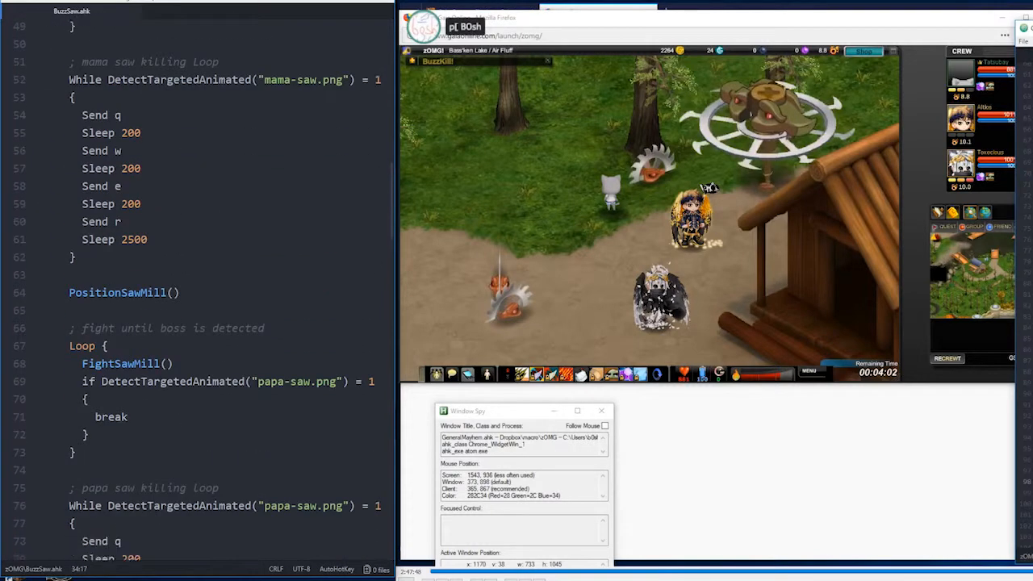
{"action": "scroll", "scroll_direction": "down", "scroll_amount": 3}
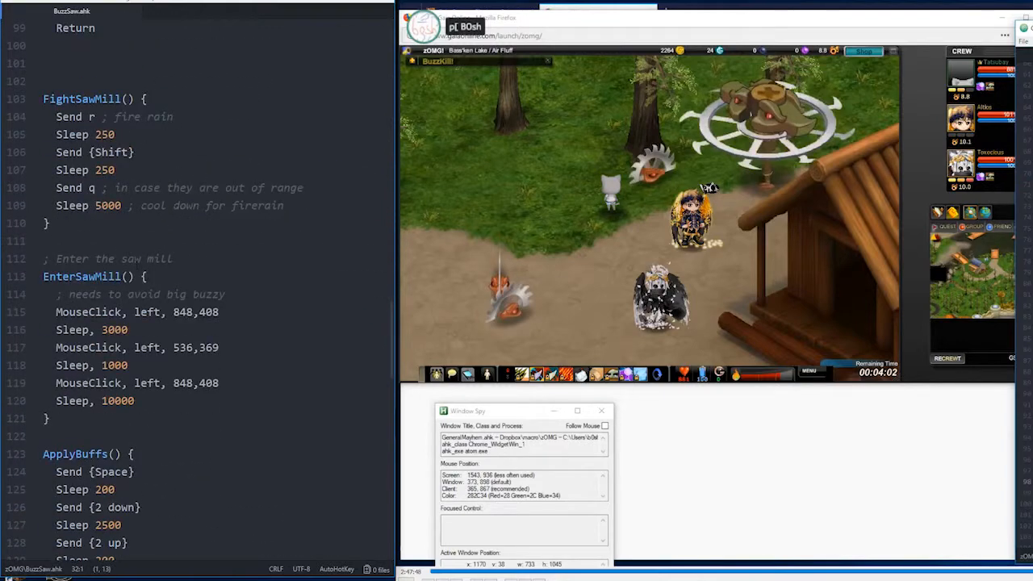
{"action": "scroll", "scroll_direction": "down", "scroll_amount": 3}
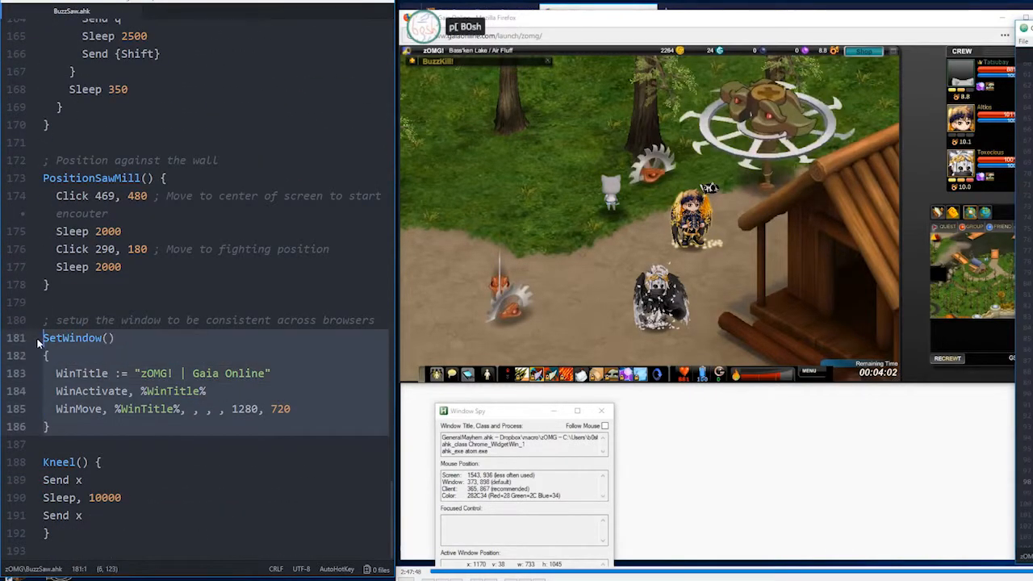
{"action": "left_click", "coordinate": [36, 319]}
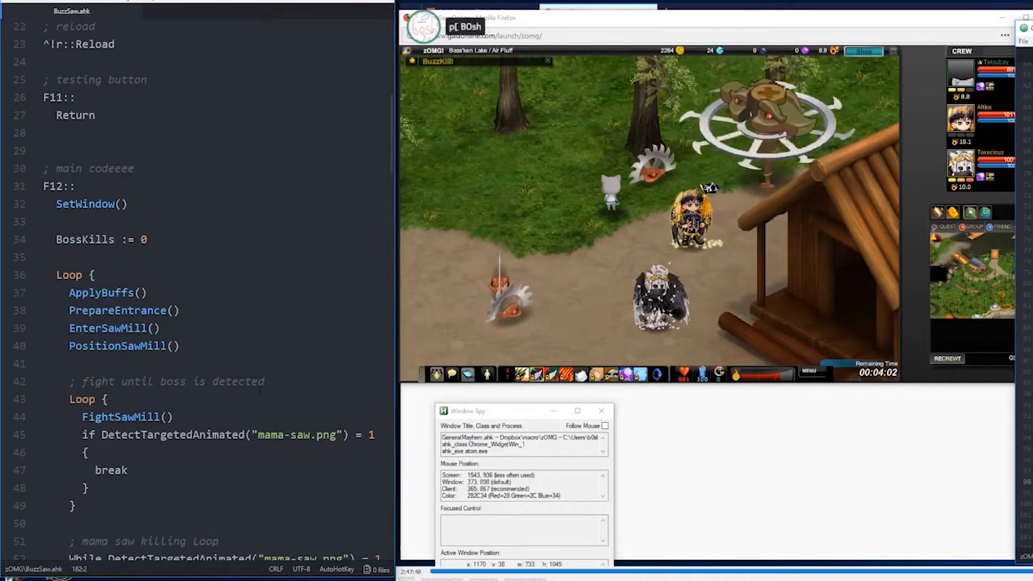
{"action": "left_click", "coordinate": [69, 274]}
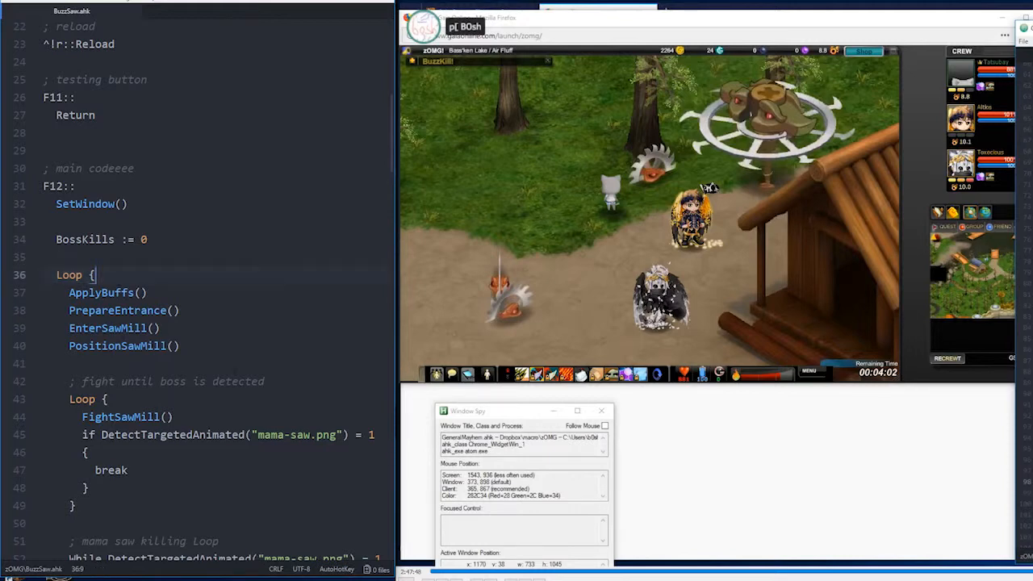
{"action": "left_click", "coordinate": [117, 292]}
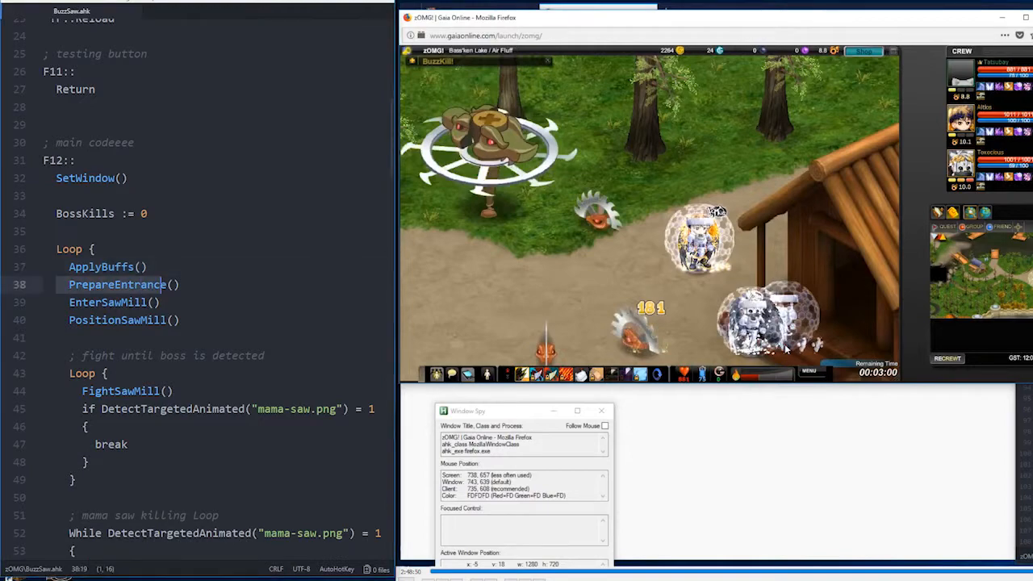
{"action": "scroll", "scroll_direction": "down", "scroll_amount": 3}
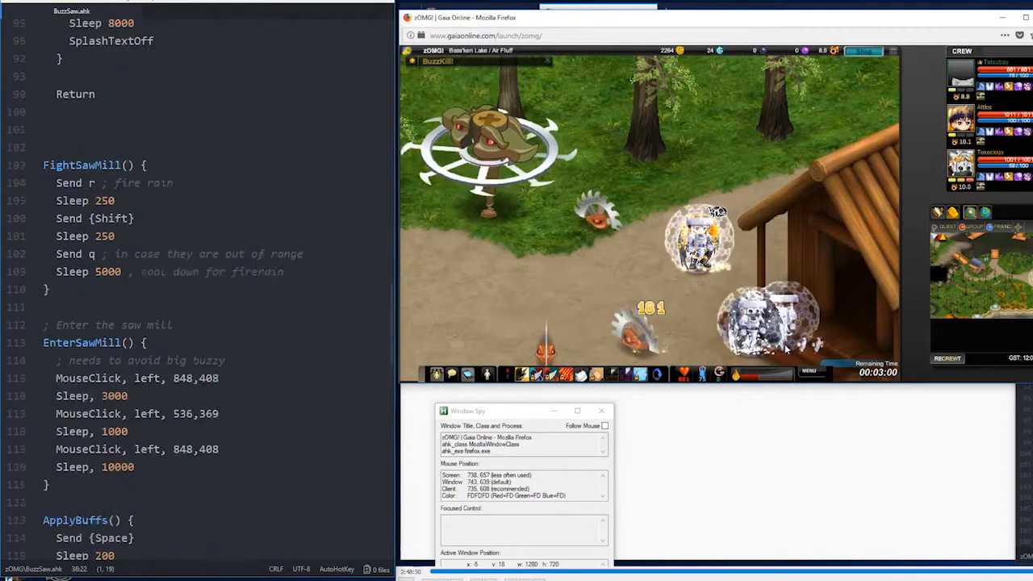
{"action": "scroll", "scroll_direction": "down", "scroll_amount": 3}
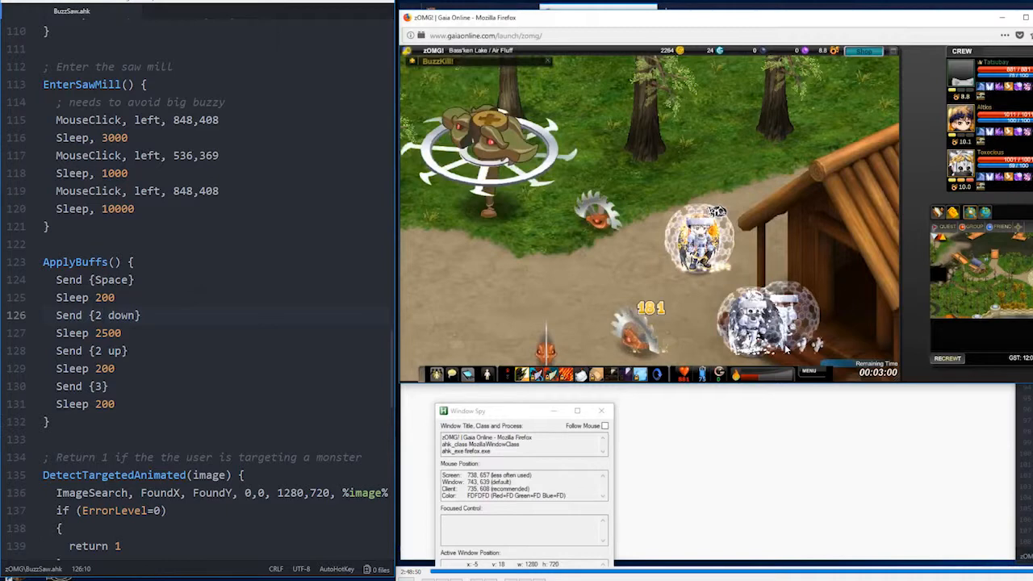
{"action": "left_click", "coordinate": [97, 315]}
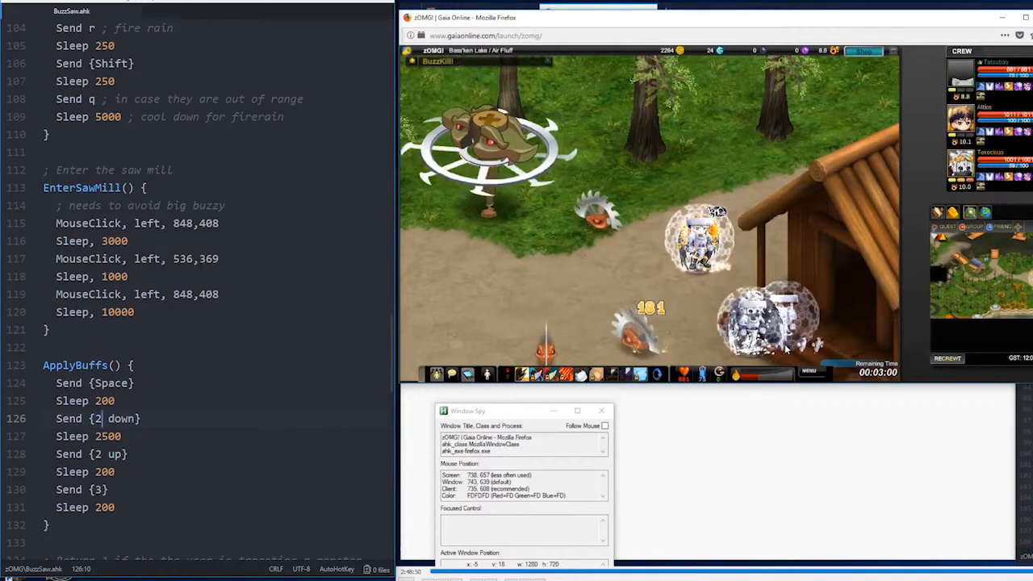
{"action": "scroll", "scroll_direction": "down", "scroll_amount": 3}
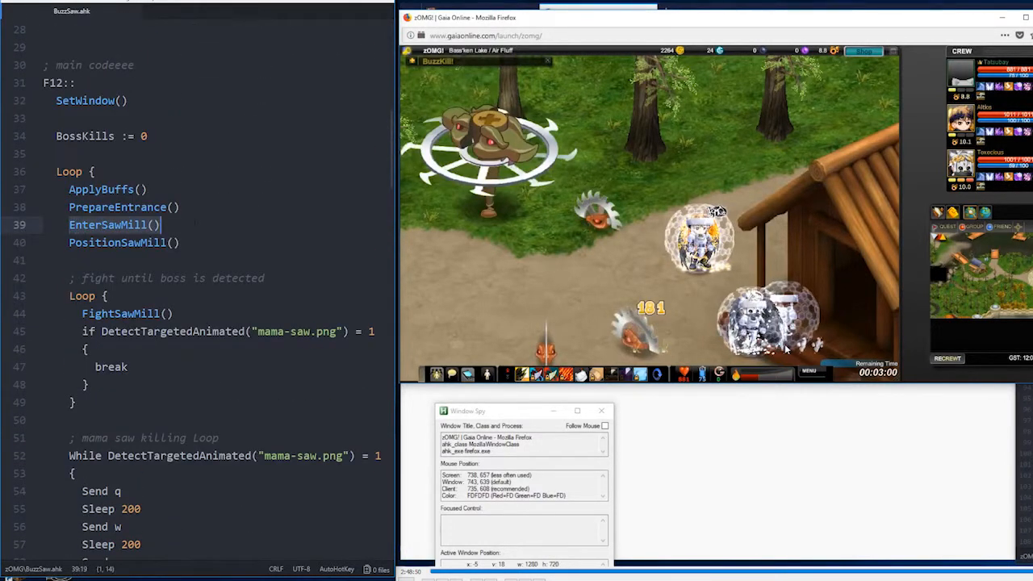
{"action": "scroll", "scroll_direction": "down", "scroll_amount": 3}
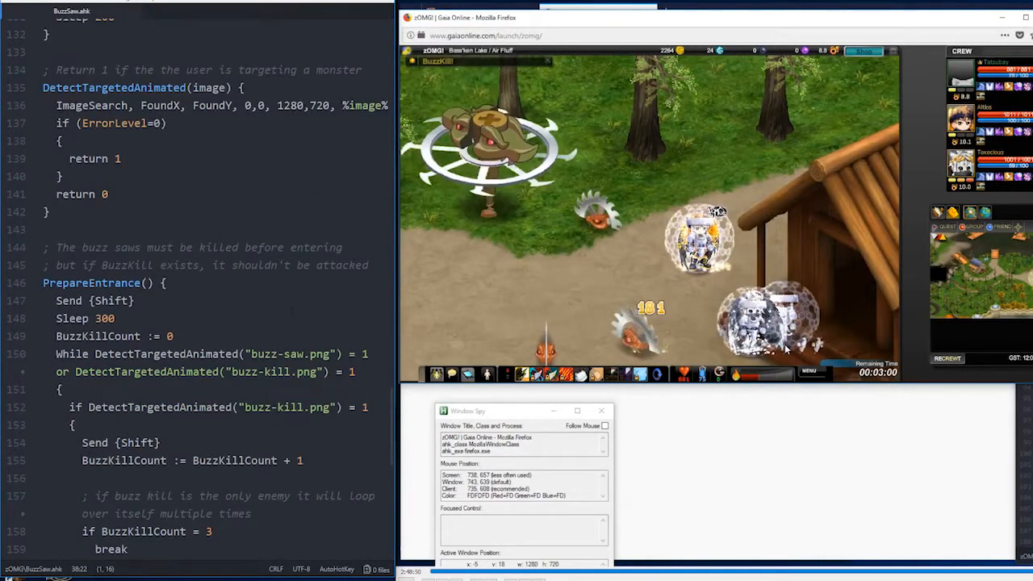
{"action": "scroll", "scroll_direction": "down", "scroll_amount": 3}
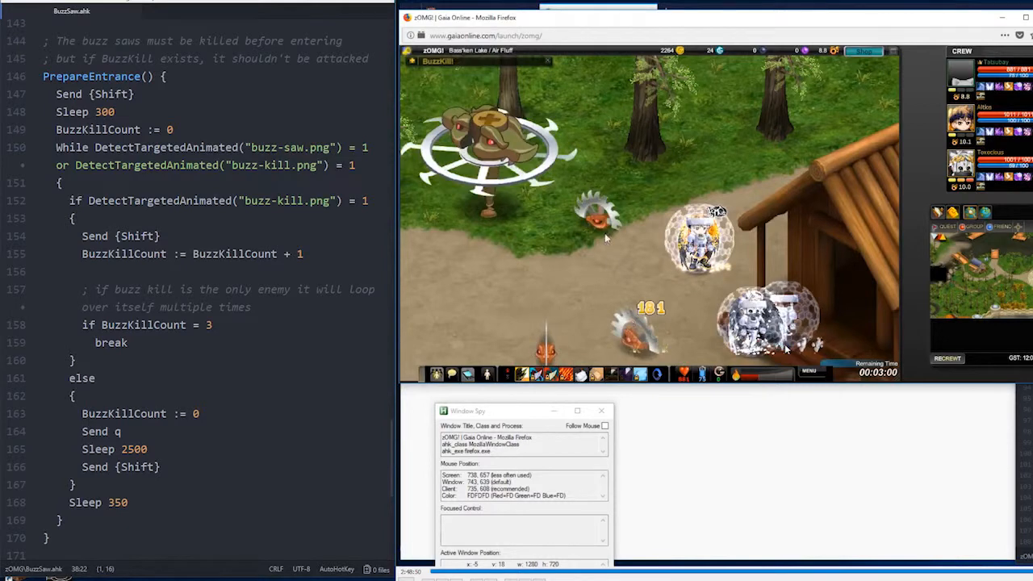
{"action": "mouse_move", "coordinate": [847, 279]}
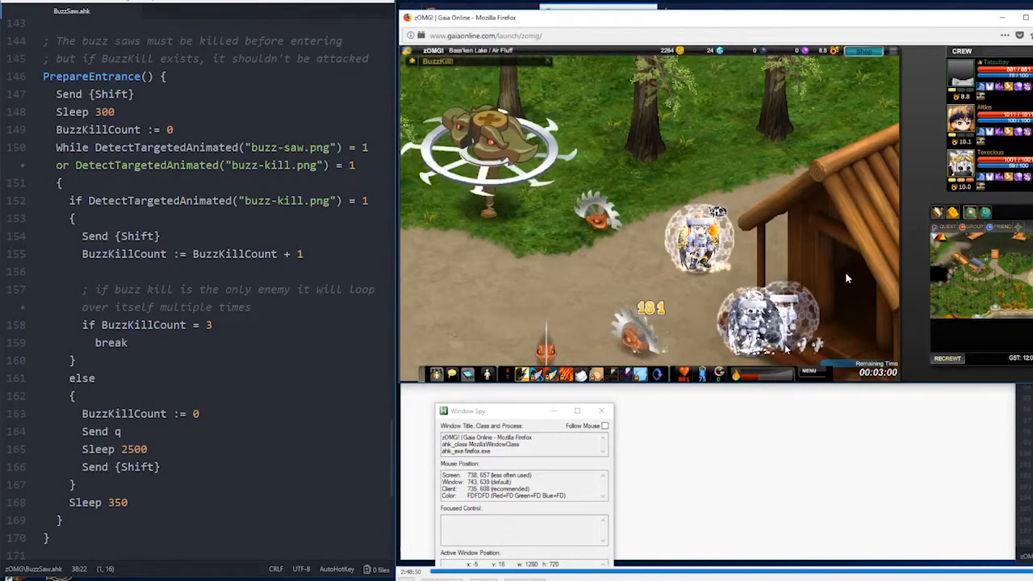
{"action": "mouse_move", "coordinate": [484, 153]}
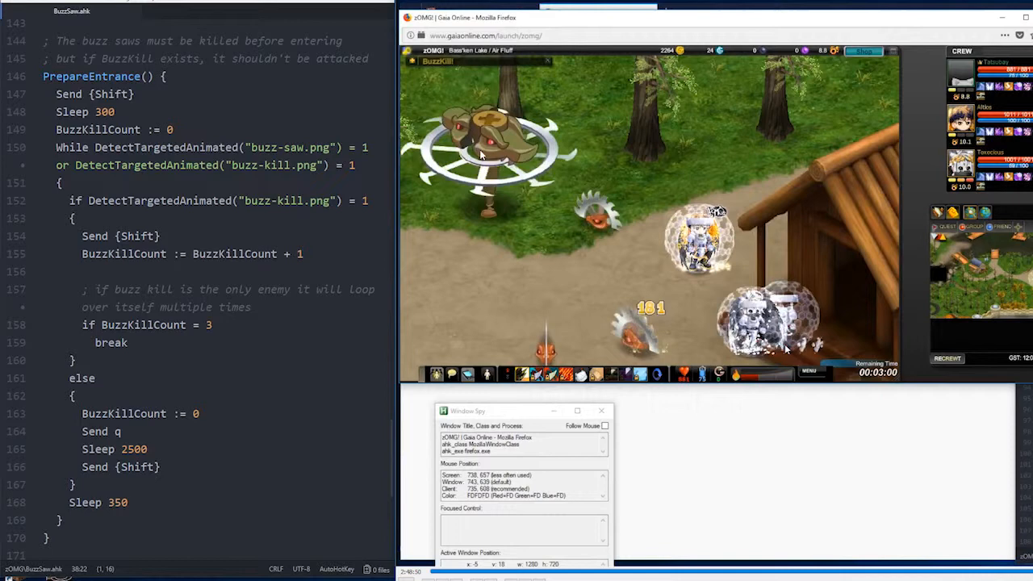
{"action": "mouse_move", "coordinate": [618, 284]}
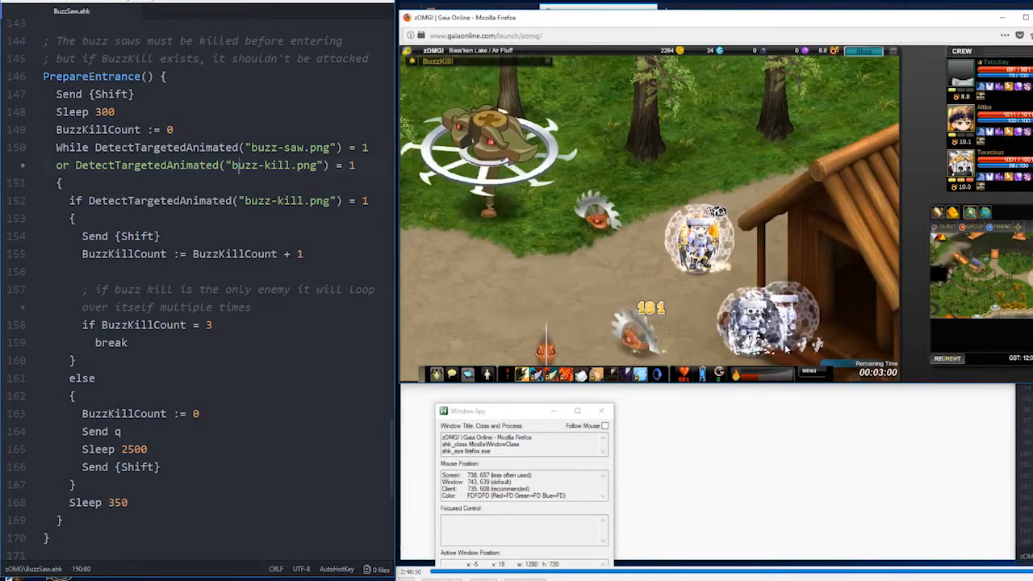
{"action": "double_click", "coordinate": [166, 147]}
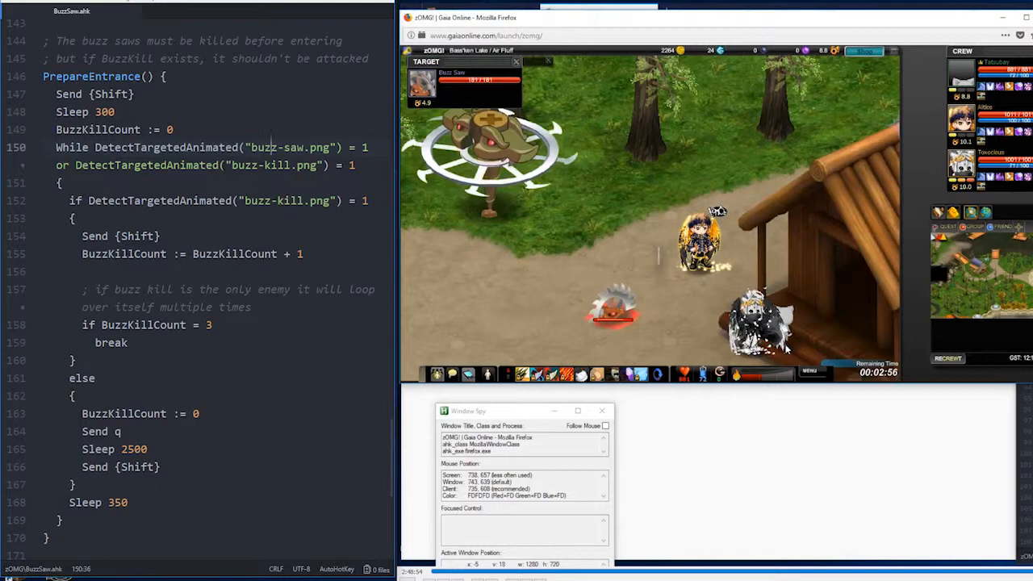
{"action": "mouse_move", "coordinate": [435, 185]}
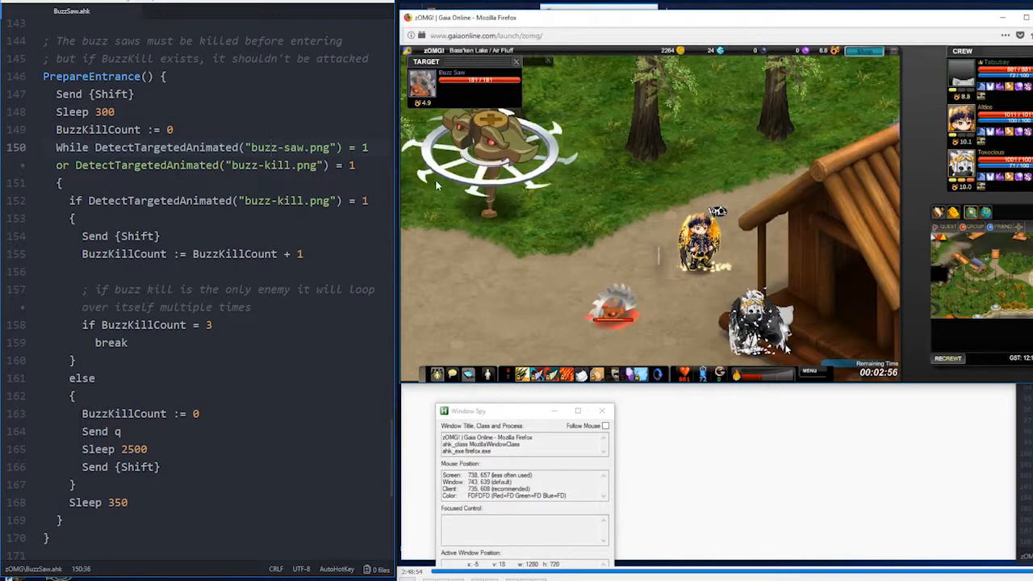
{"action": "scroll", "scroll_direction": "down", "scroll_amount": 3}
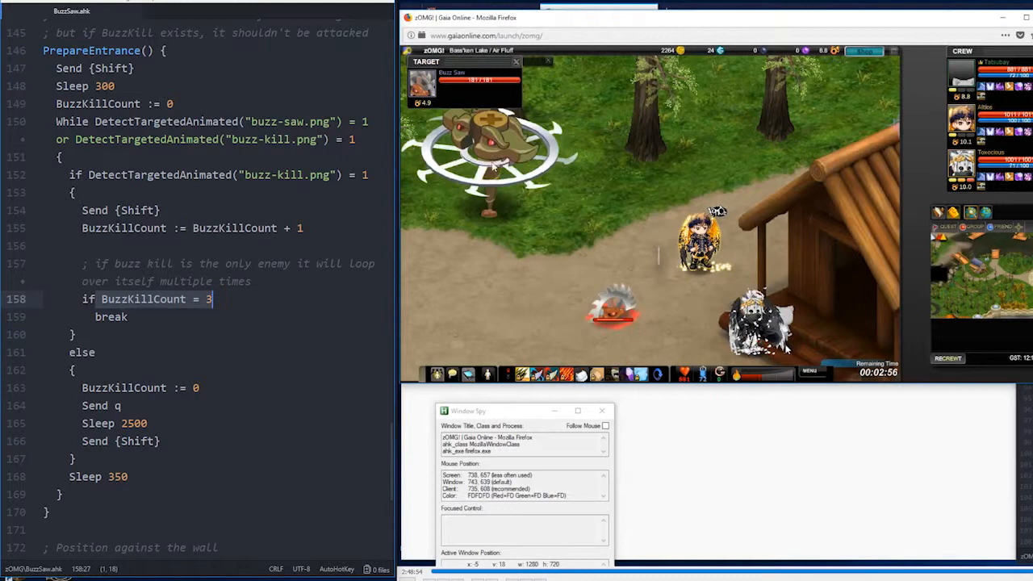
{"action": "mouse_move", "coordinate": [577, 297]}
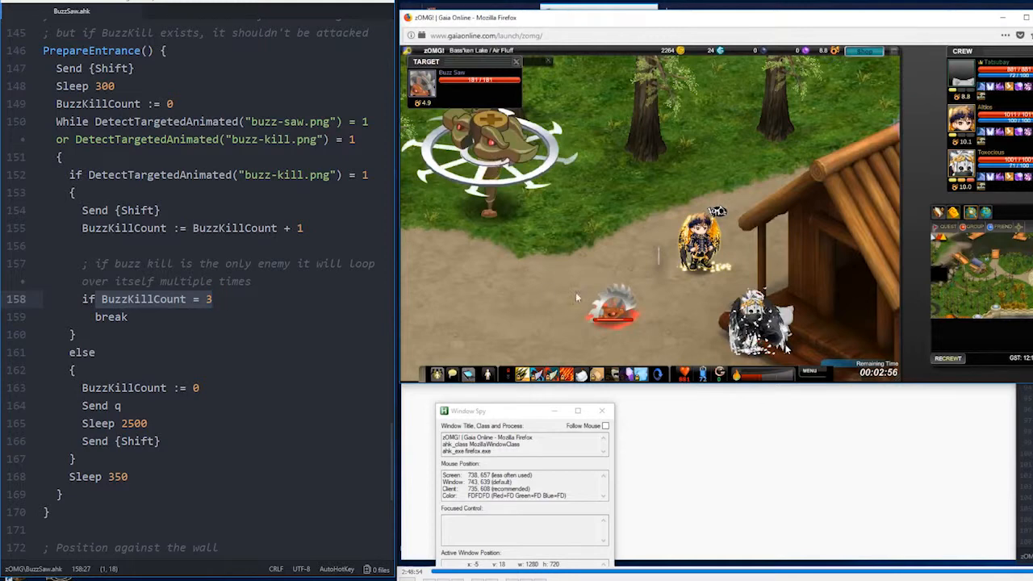
{"action": "mouse_move", "coordinate": [462, 218]}
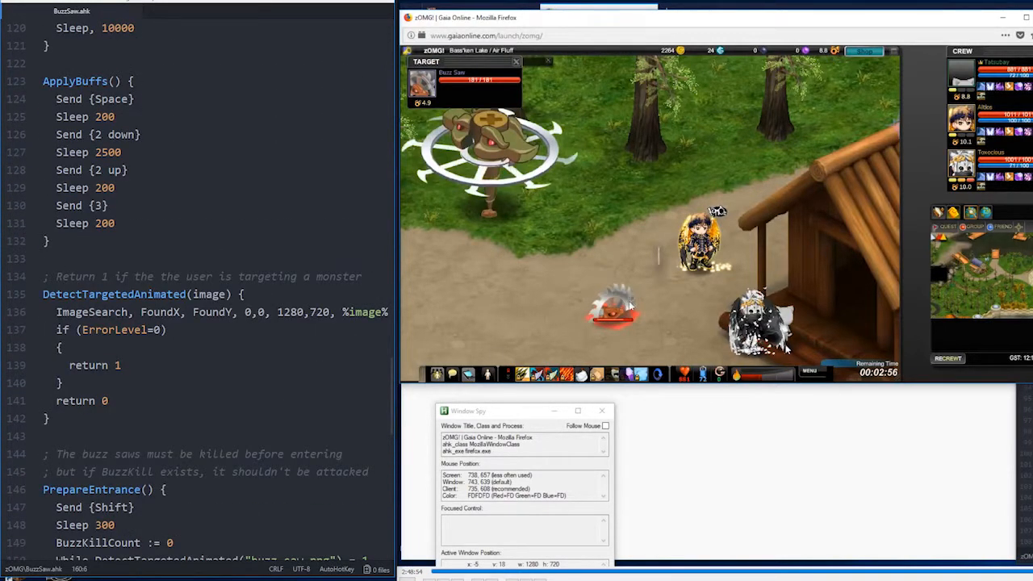
{"action": "mouse_move", "coordinate": [620, 302]}
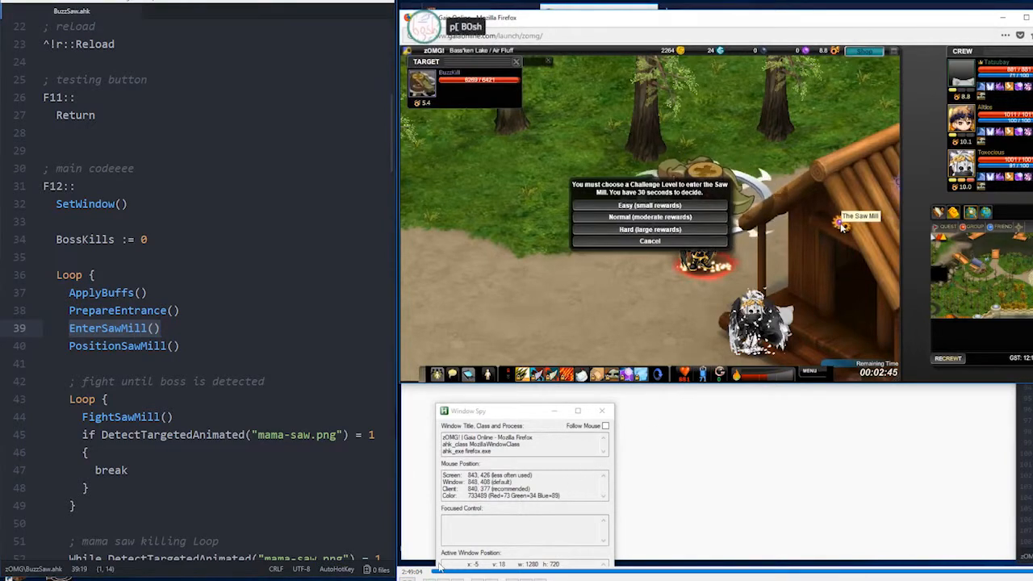
Pick a challenge level in the Saw Mill dialog to enter the mill
{"action": "left_click", "coordinate": [649, 205]}
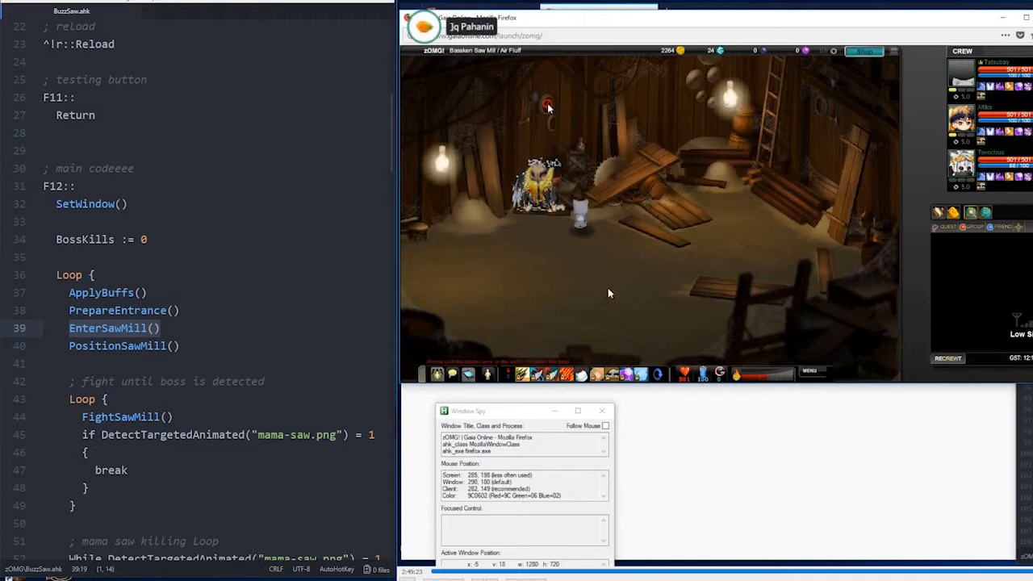
{"action": "mouse_move", "coordinate": [584, 106]}
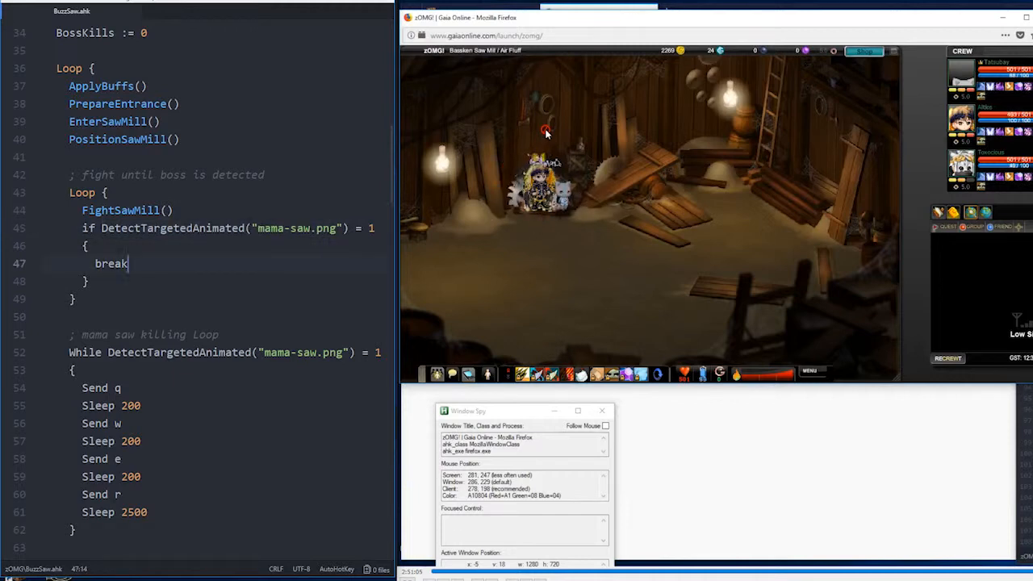
Scroll down the BuzzSaw script while it loops FightSawMill against the buzz saws
{"action": "scroll", "scroll_direction": "down", "scroll_amount": 3}
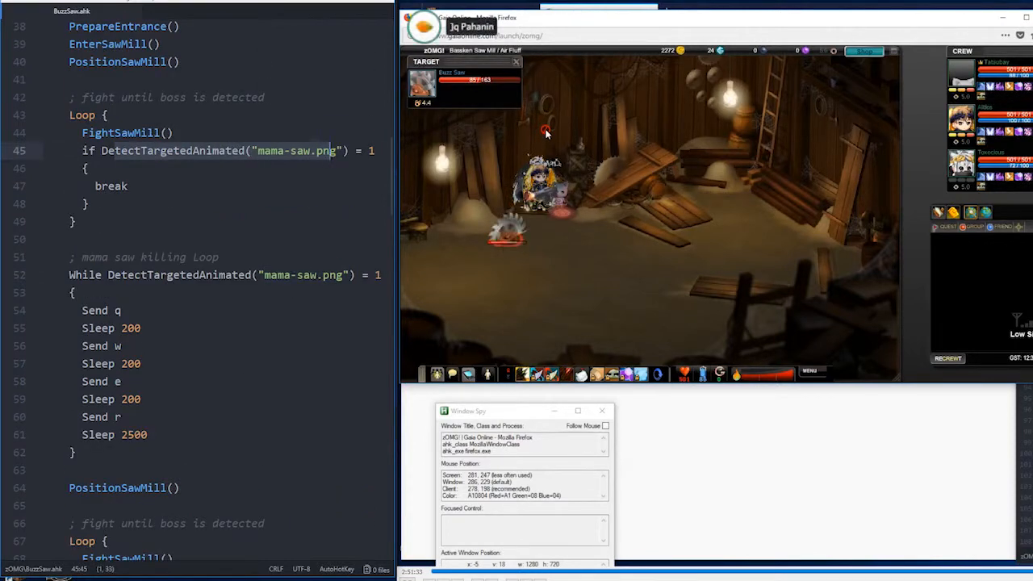
{"action": "scroll", "scroll_direction": "down", "scroll_amount": 3}
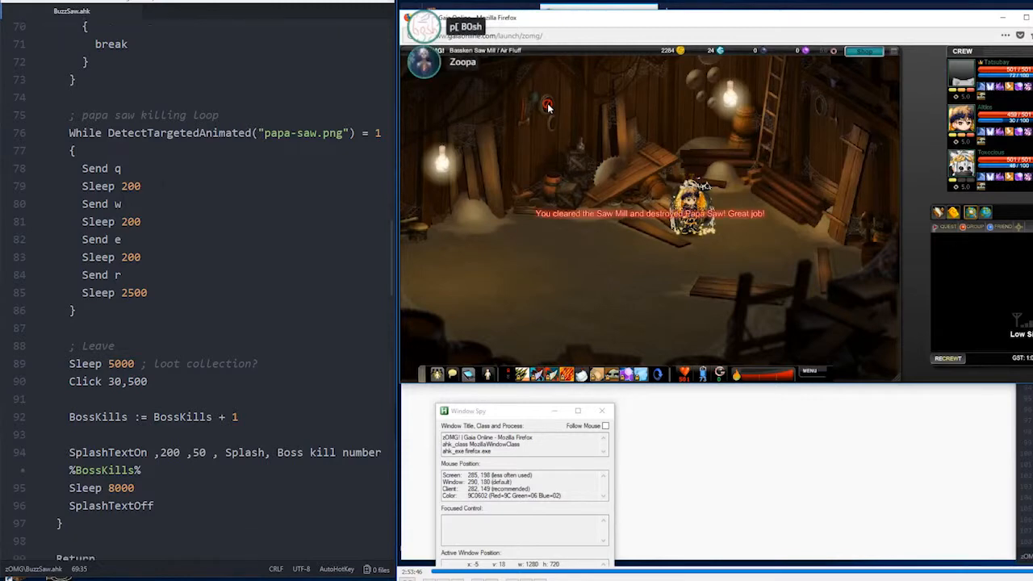
Scroll the script to the main Return and FightSawMill start as Papa Saw falls
{"action": "scroll", "scroll_direction": "down", "scroll_amount": 3}
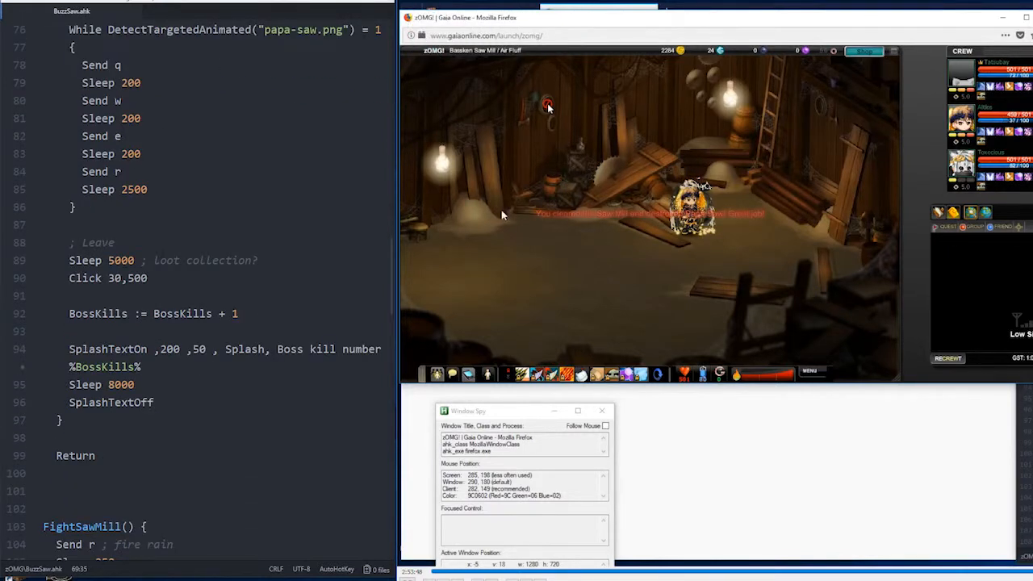